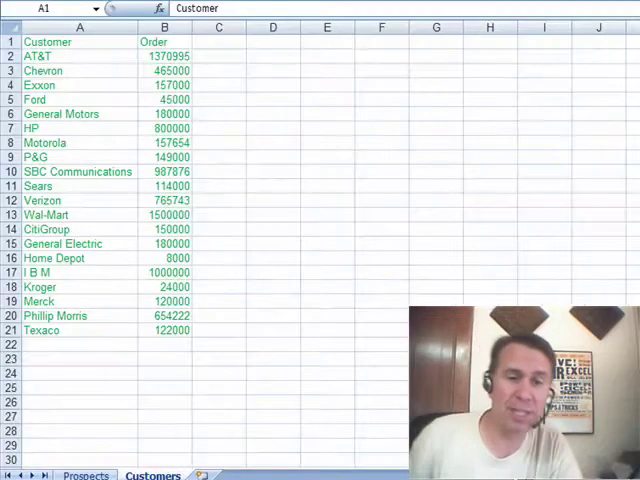
Switch from the customer orders list to the Prospects sheet
click(87, 475)
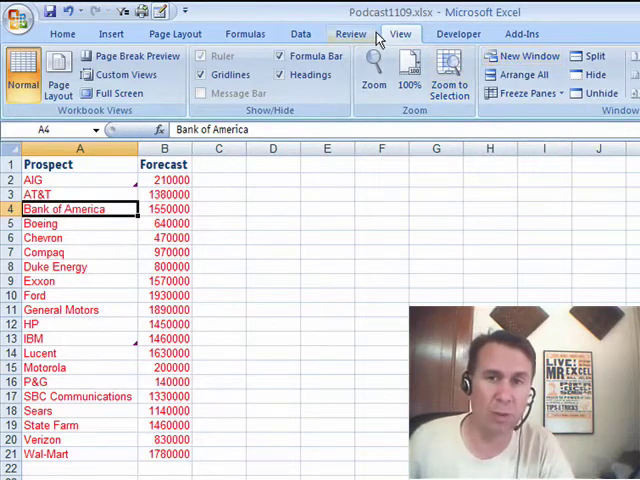
Arrange a new second workbook window vertically beside the first to show both sheets
click(528, 56)
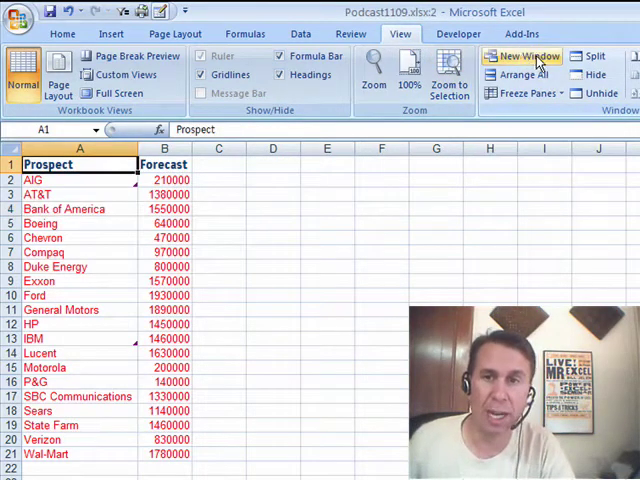
click(527, 75)
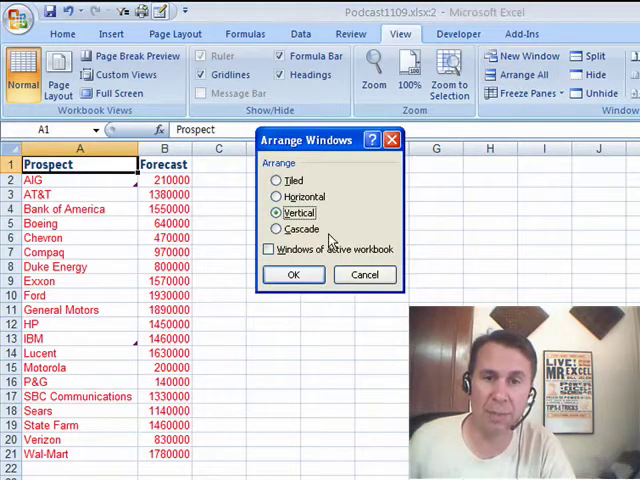
click(293, 274)
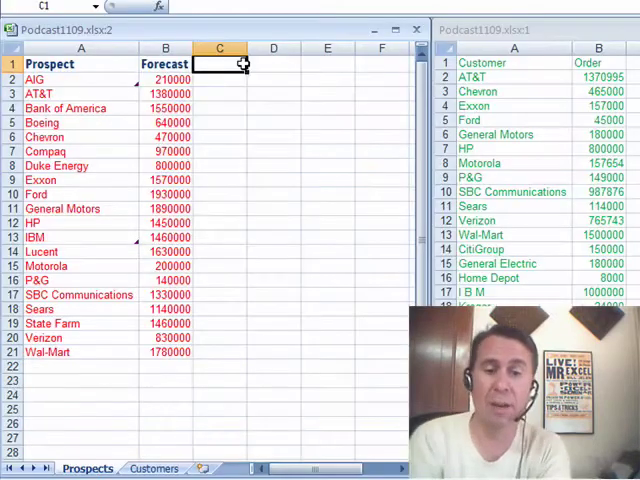
Head C1 There? and enter =MATCH(A2,Customers!$A$2:$A$21,0) in C2
text(There?)
click(220, 79)
text(=)
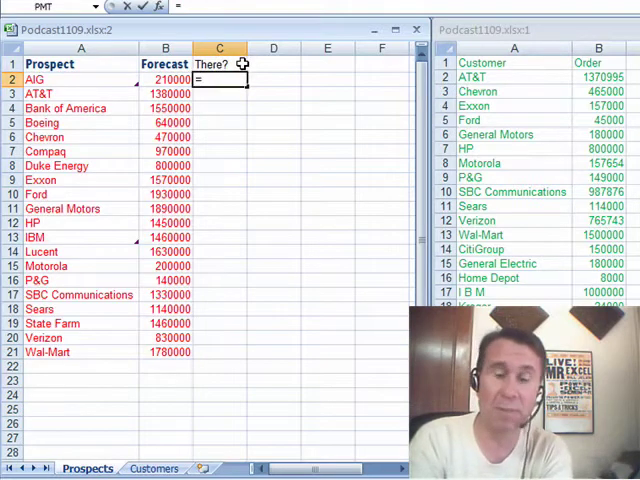
text(MATCH(A2,Customers!$A$2:$A$21)
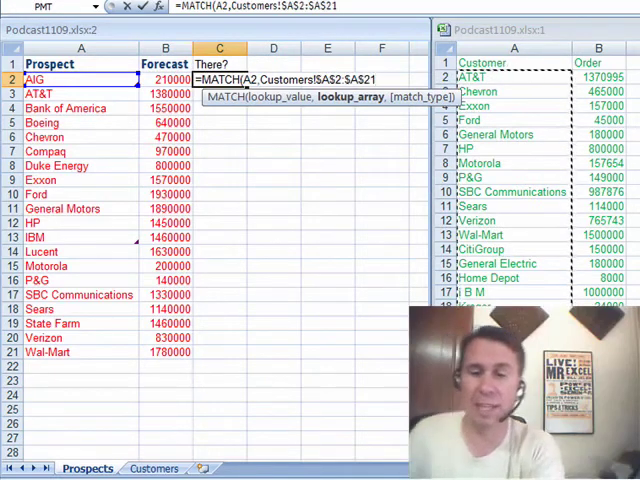
text(,)
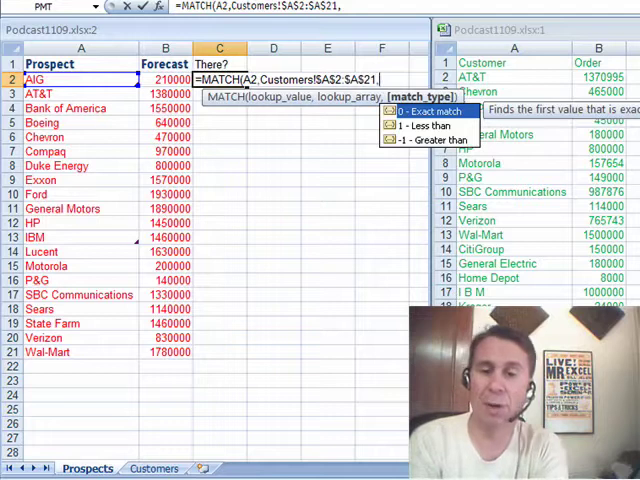
text(0))
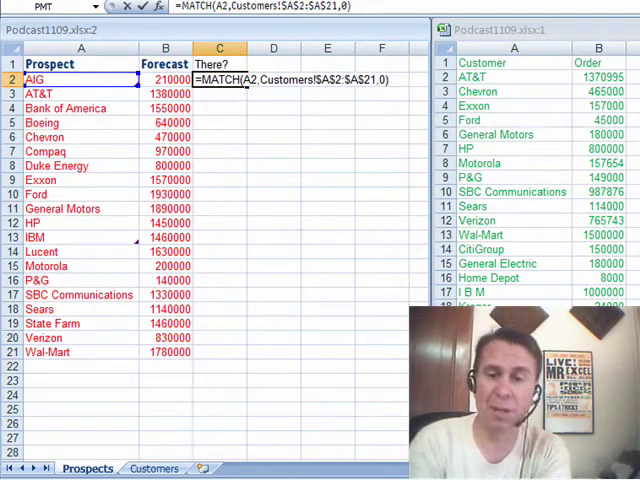
text(0)
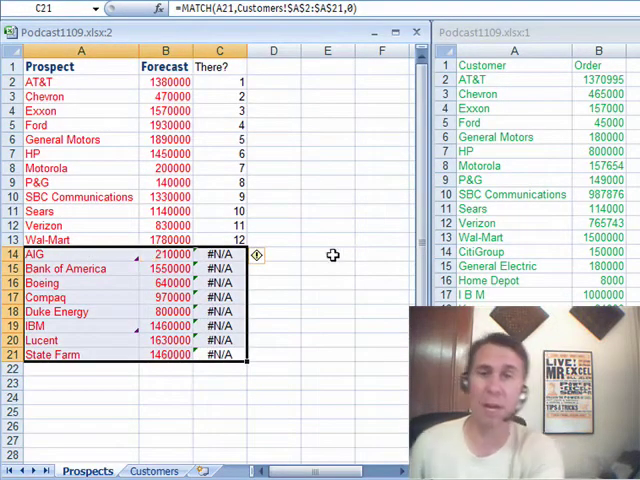
mouse_move(319, 251)
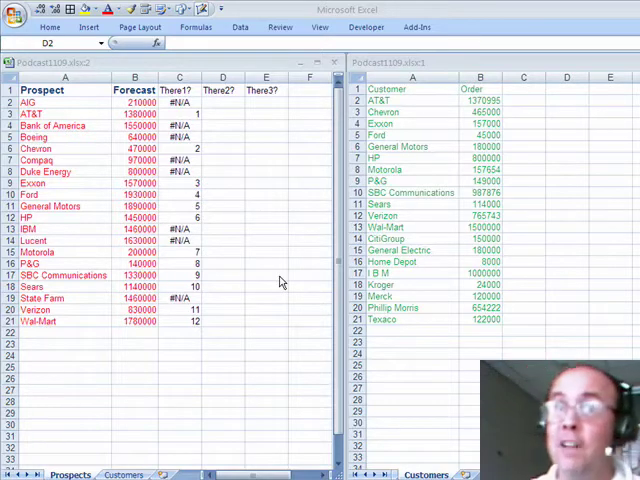
mouse_move(297, 265)
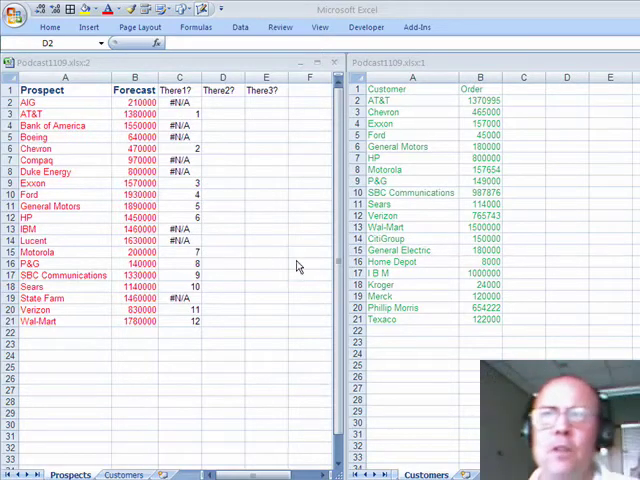
mouse_move(231, 118)
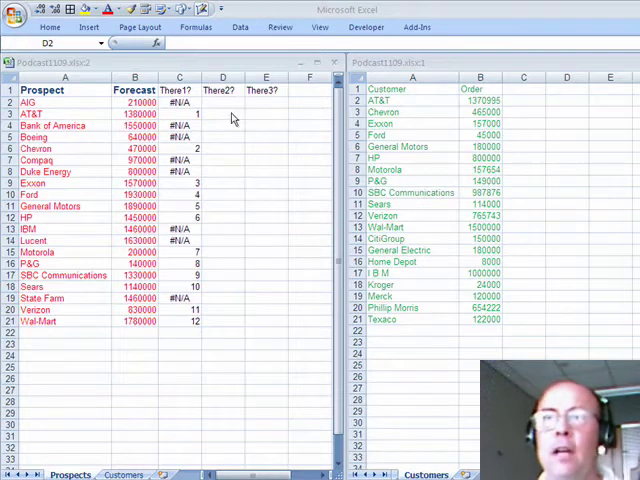
Re-enter the exact MATCH formula against Customers $A$2:$A$21 under There1?
text(=MATCH(A2,Customers!$A$2:$A$21,0))
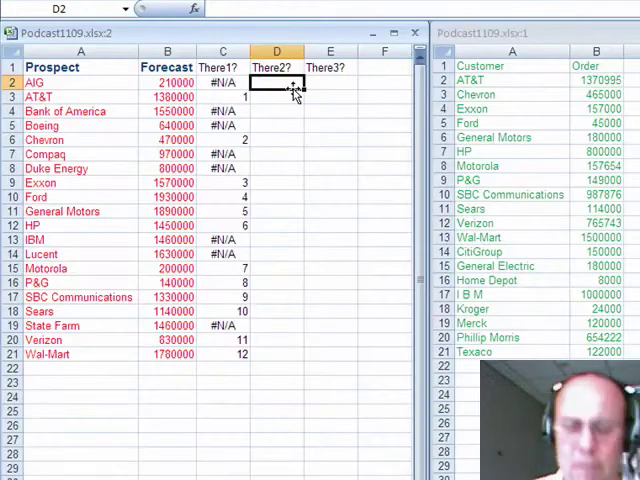
Enter =VLOOKUP(A2,Customers!$A$2:$A$21,1,0) in D2 with an absolute lookup range
text(=VLOOKUP(A2,)
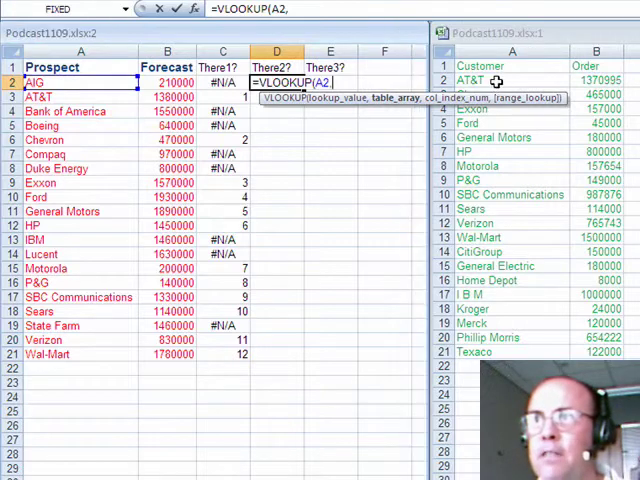
drag(478, 80, 478, 352)
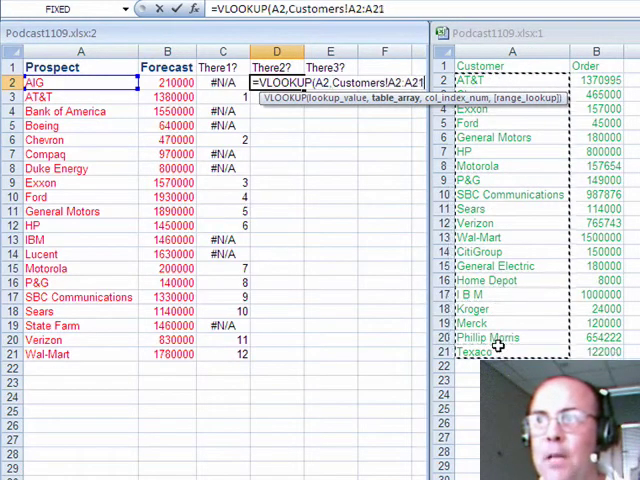
key(F4)
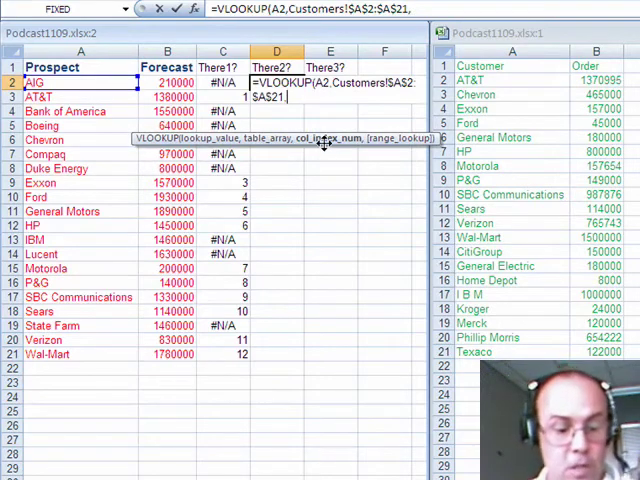
text(,1)
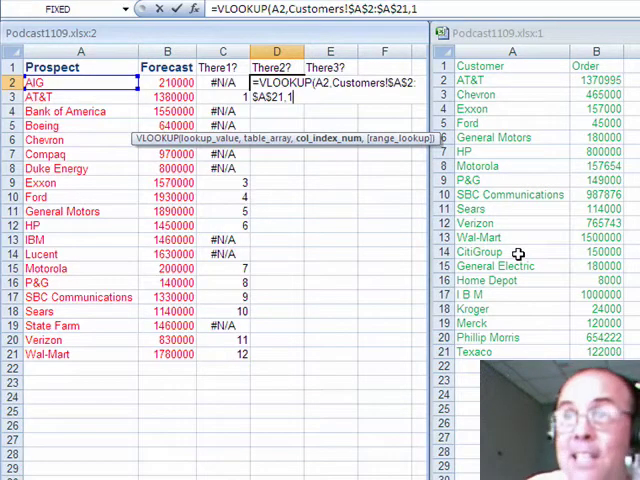
text(,0))
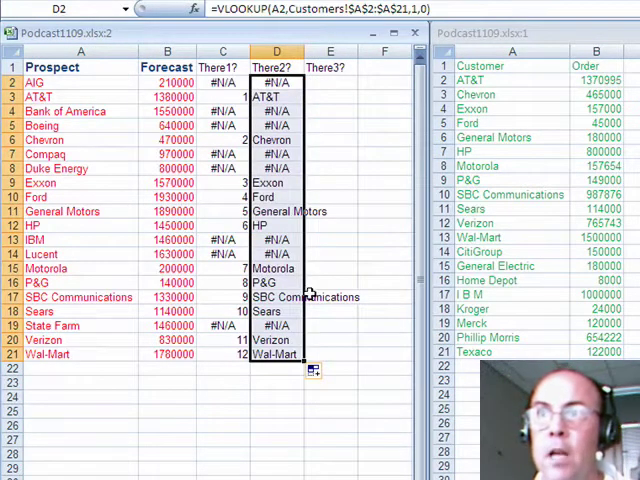
click(277, 254)
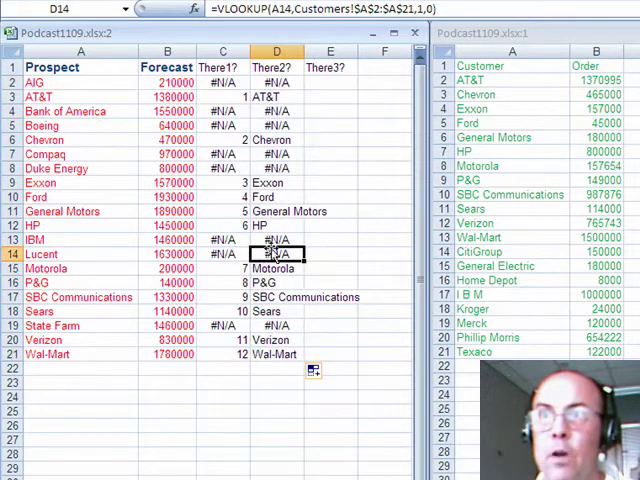
right_click(277, 240)
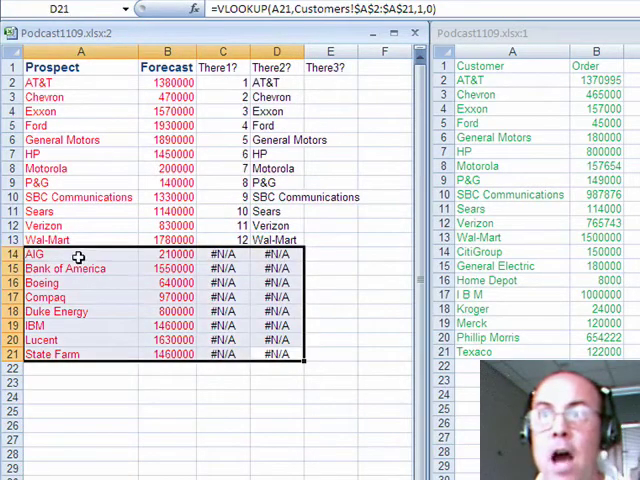
mouse_move(185, 326)
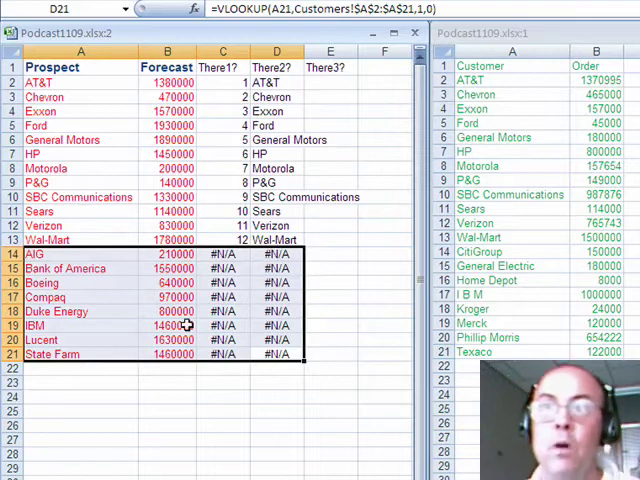
mouse_move(225, 153)
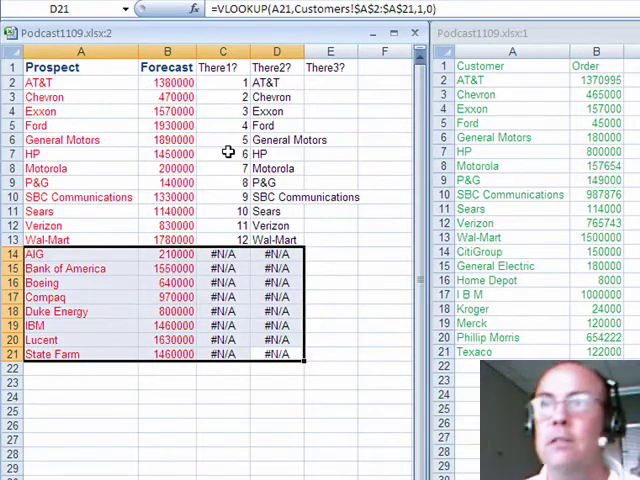
click(222, 81)
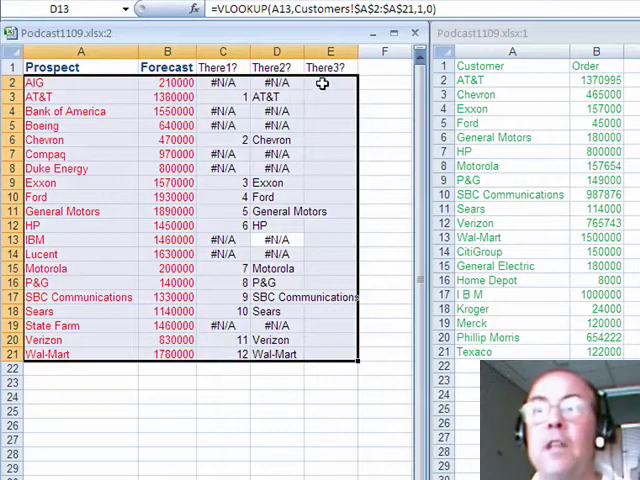
Maximize the remaining window full-size and show the Customers sheet
click(330, 81)
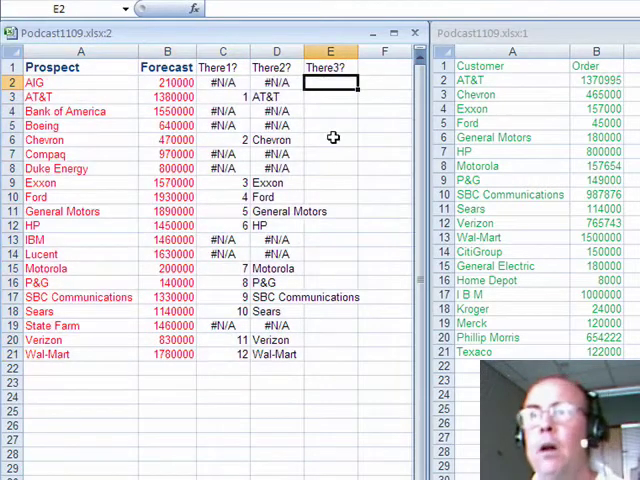
mouse_move(449, 66)
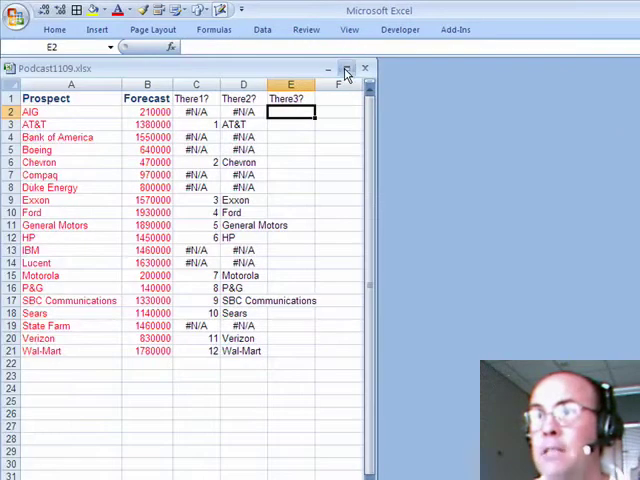
click(345, 67)
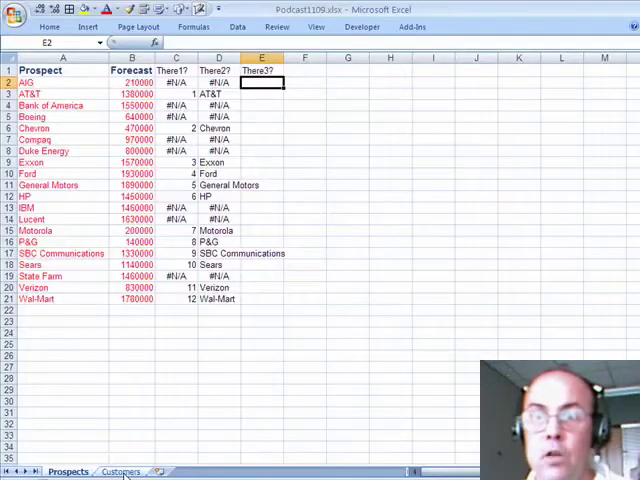
click(113, 473)
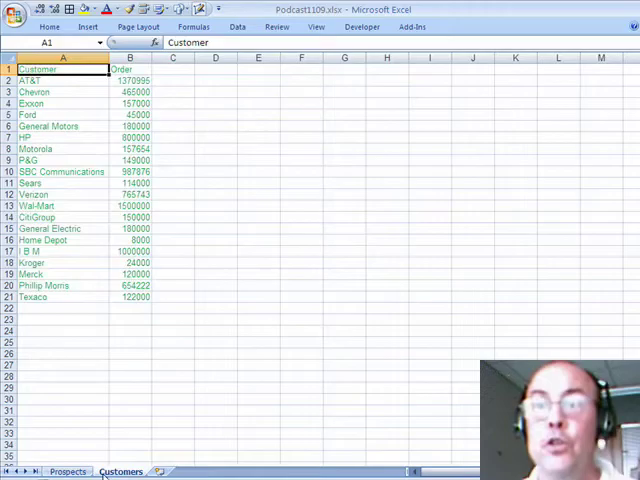
Return to the Prospects sheet and select E2 under There3? for the third lookup
click(64, 472)
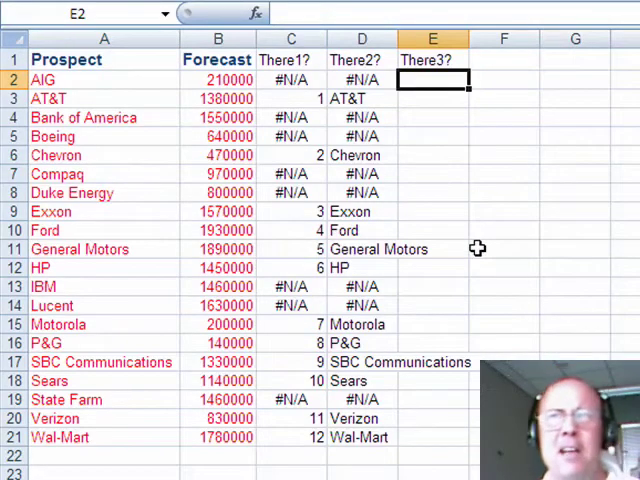
click(60, 78)
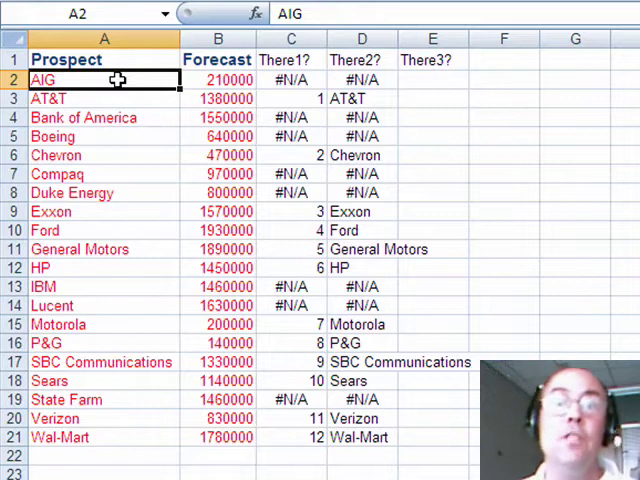
mouse_move(465, 330)
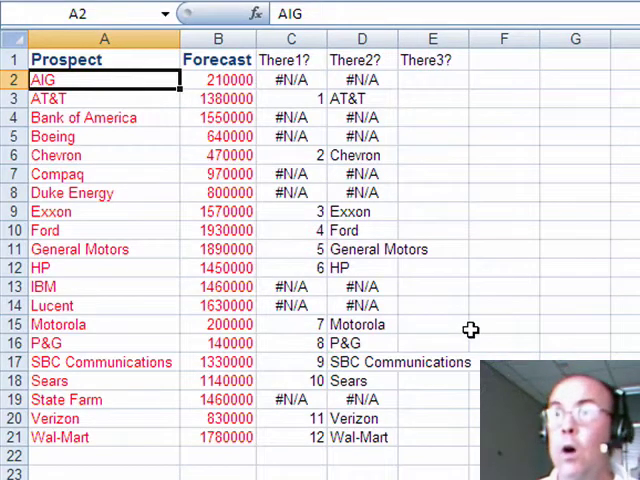
mouse_move(415, 82)
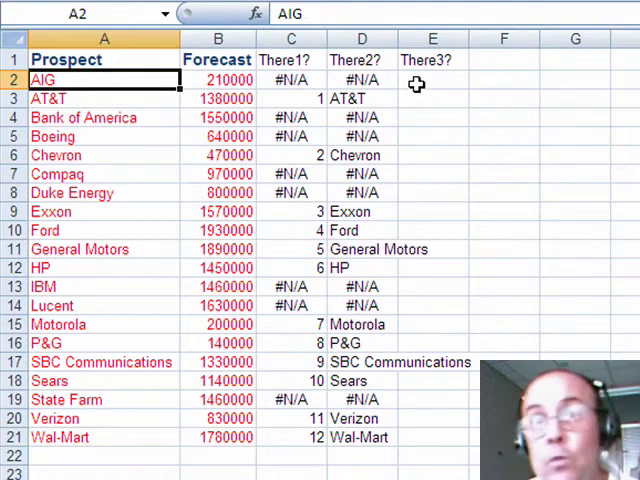
click(434, 80)
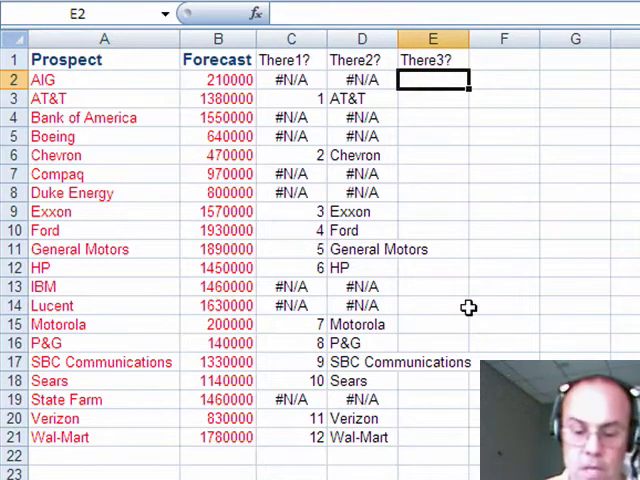
Draft a cross-sheet COUNTIF in E2 against Customers A2:A21, then abandon it
text(=count)
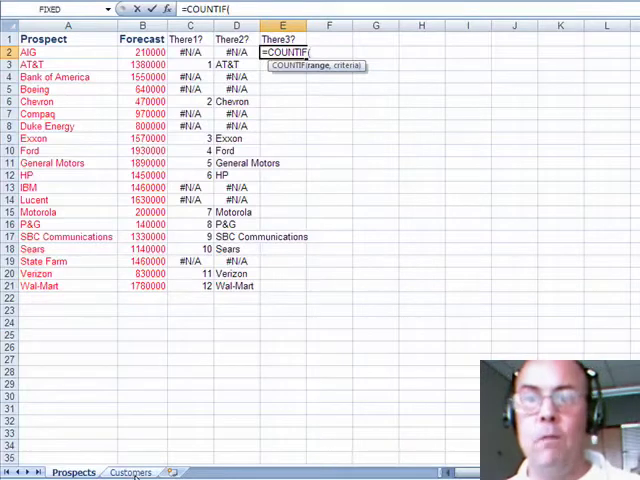
click(133, 472)
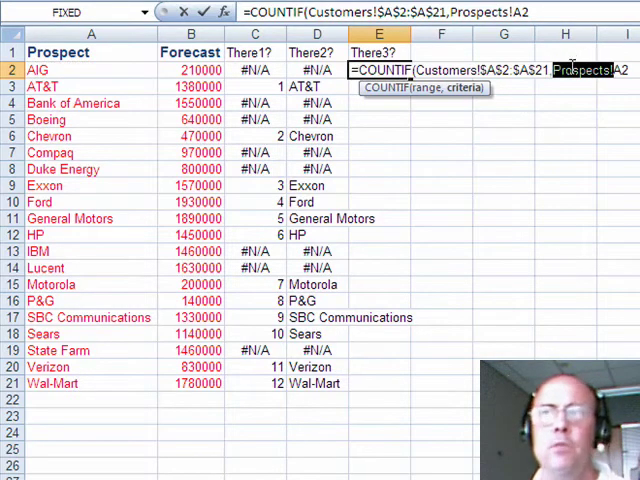
mouse_move(592, 88)
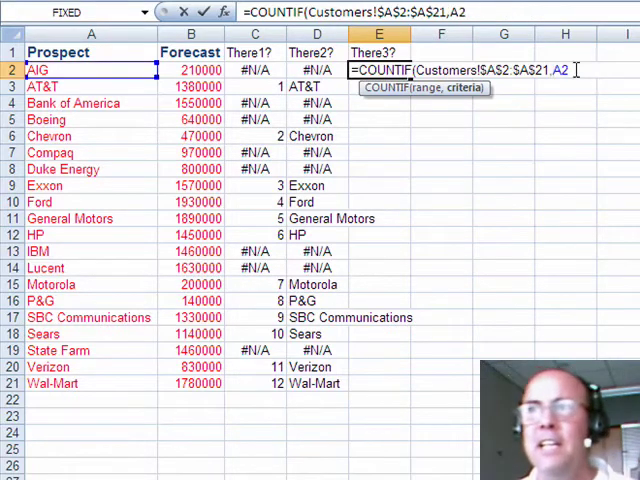
text())
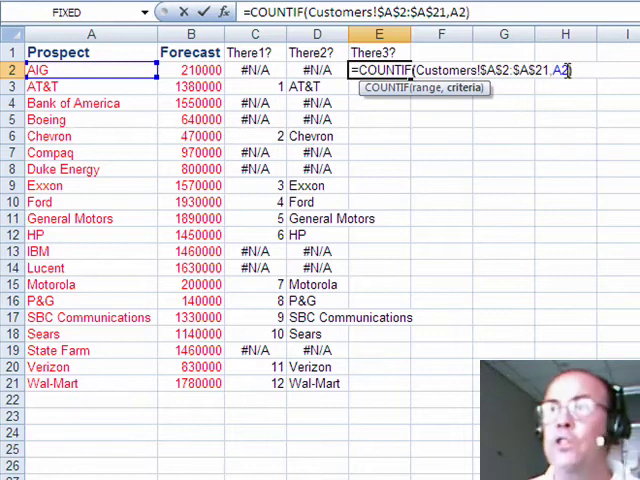
key(Enter)
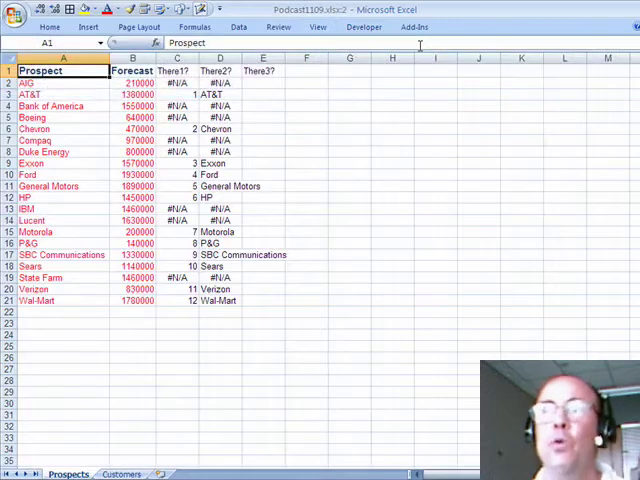
Tile the Prospects and Customers windows vertically and reactivate the Prospects window
click(318, 27)
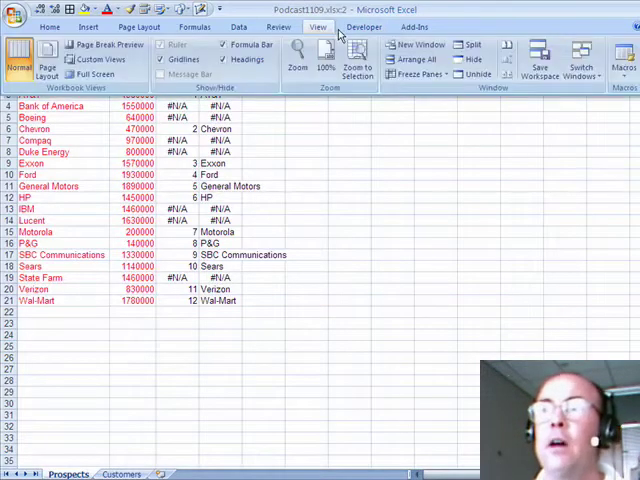
mouse_move(418, 47)
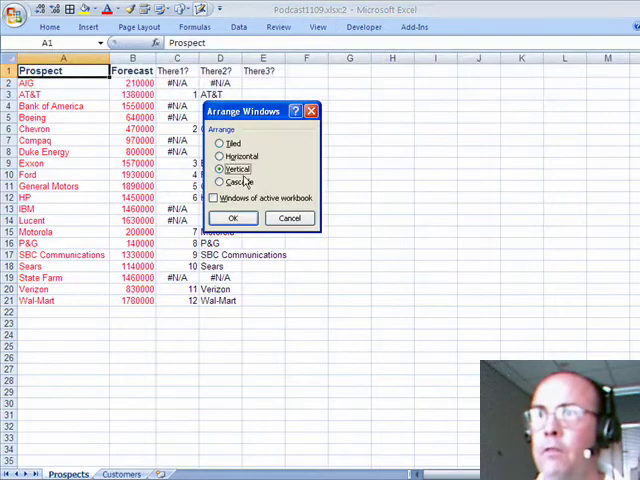
click(233, 218)
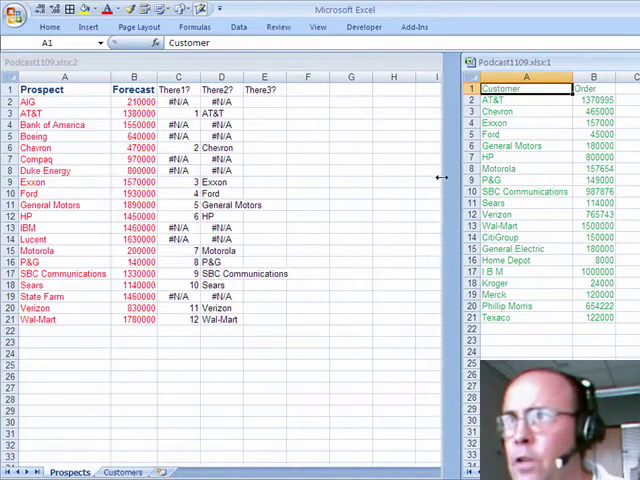
click(318, 27)
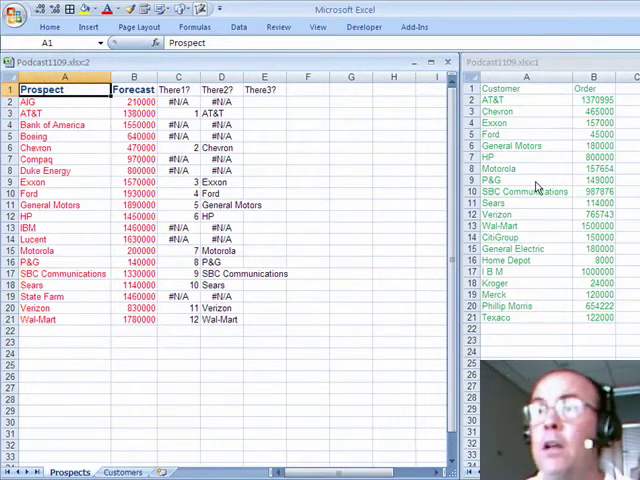
Start =COUNTIF( in E2 with the absolute customer range Customers!$A$2:$A$21
click(264, 103)
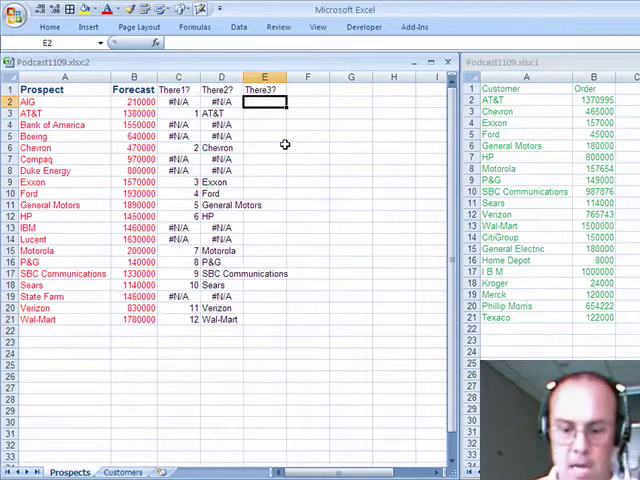
text(=count)
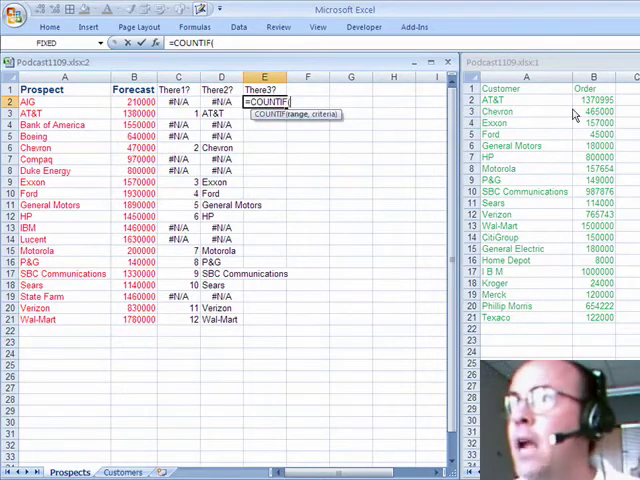
drag(527, 100, 527, 318)
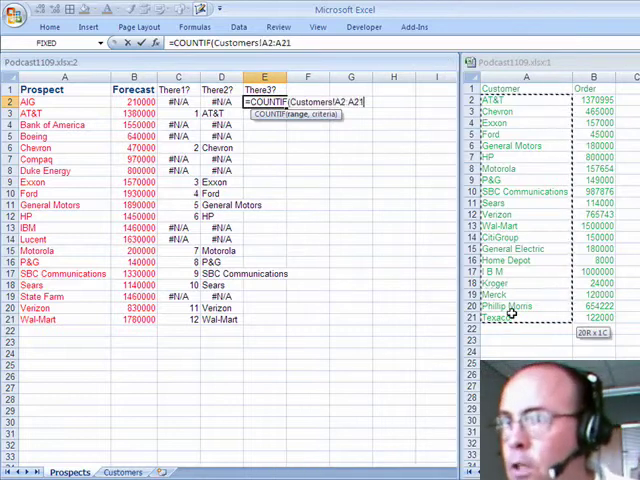
key(F4)
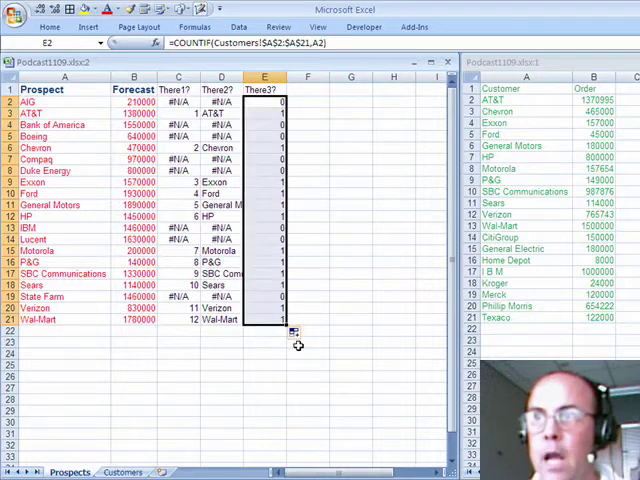
mouse_move(257, 264)
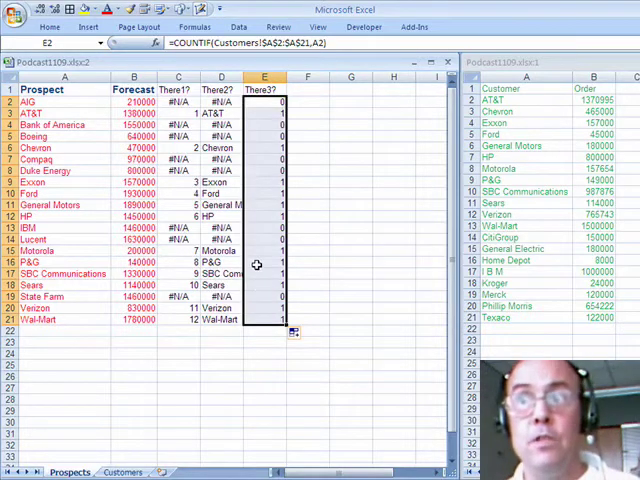
mouse_move(270, 359)
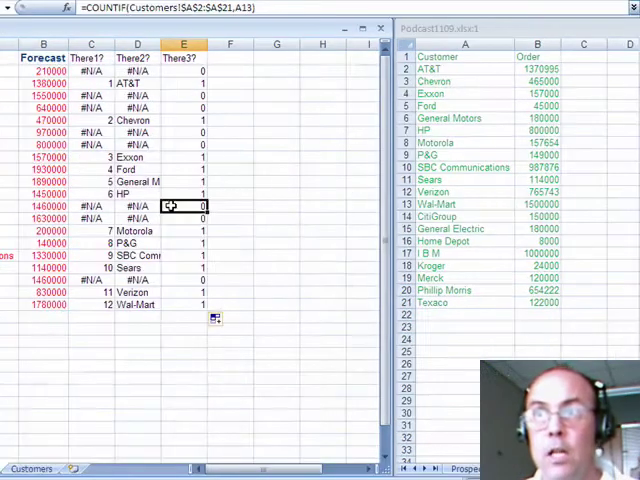
Sort the There3? count column largest to smallest, pushing the 0 / #N/A prospects to the bottom
right_click(183, 205)
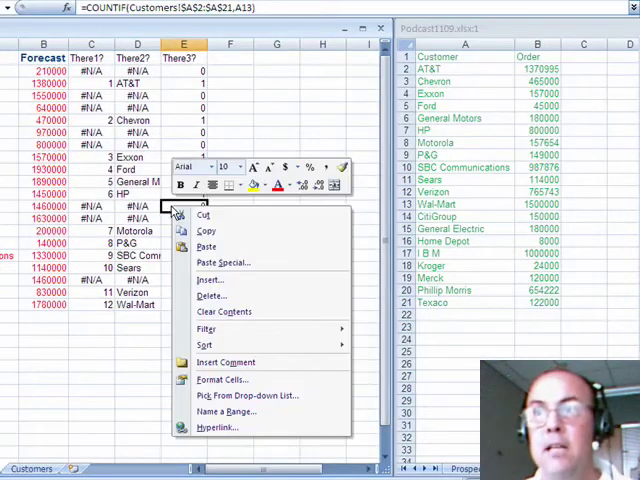
mouse_move(205, 344)
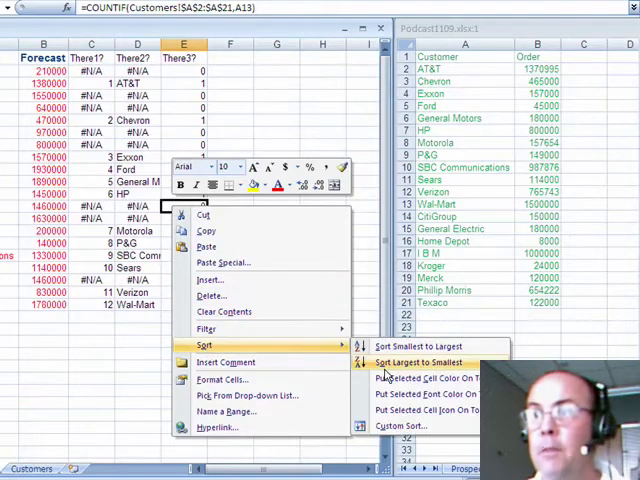
click(409, 362)
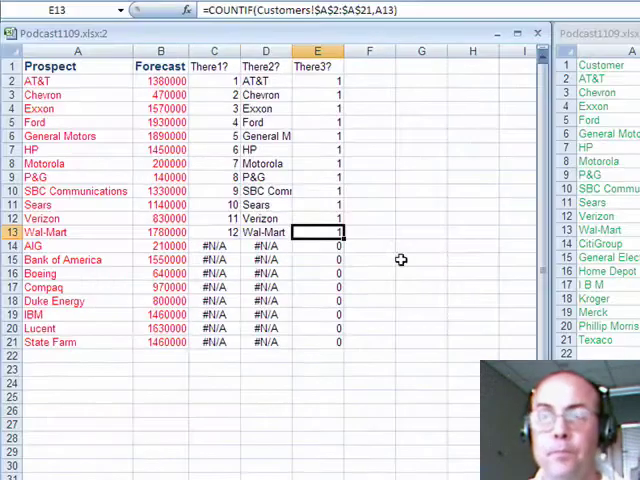
drag(318, 246, 318, 342)
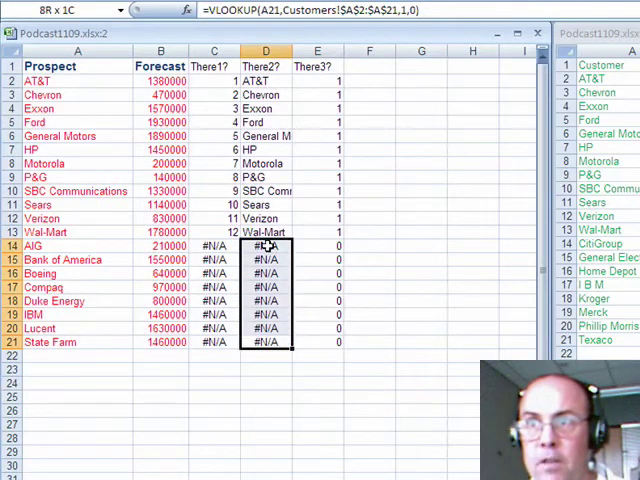
click(213, 341)
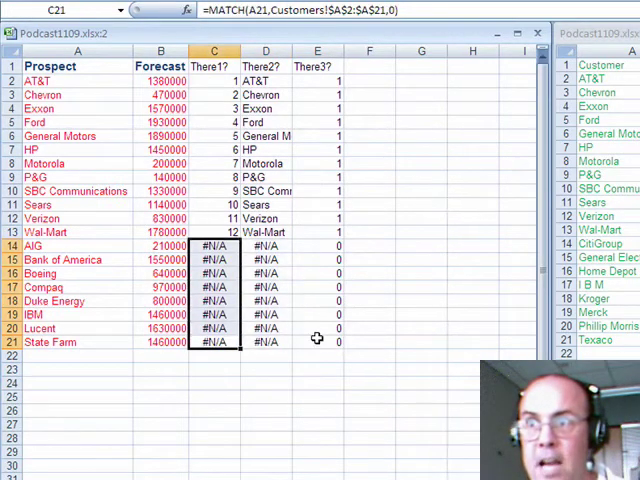